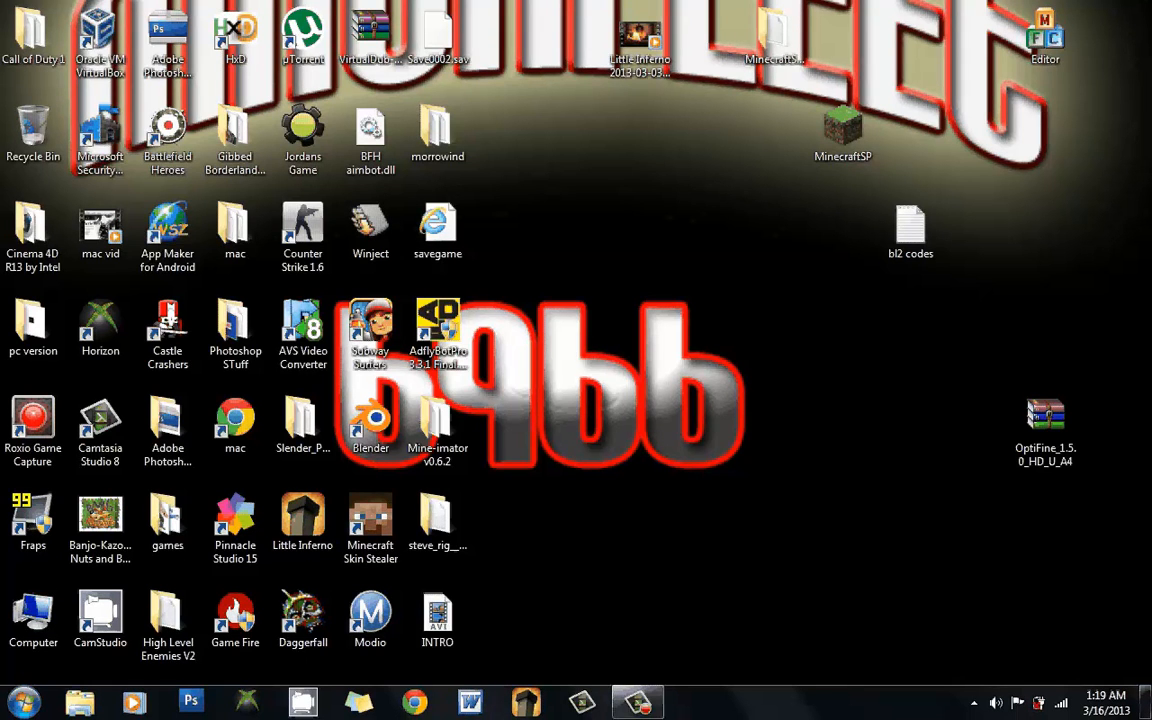
- Open the OptiFine_1.5.0_HD_U_A4 zip from the desktop in WinRAR
left_click(1045, 413)
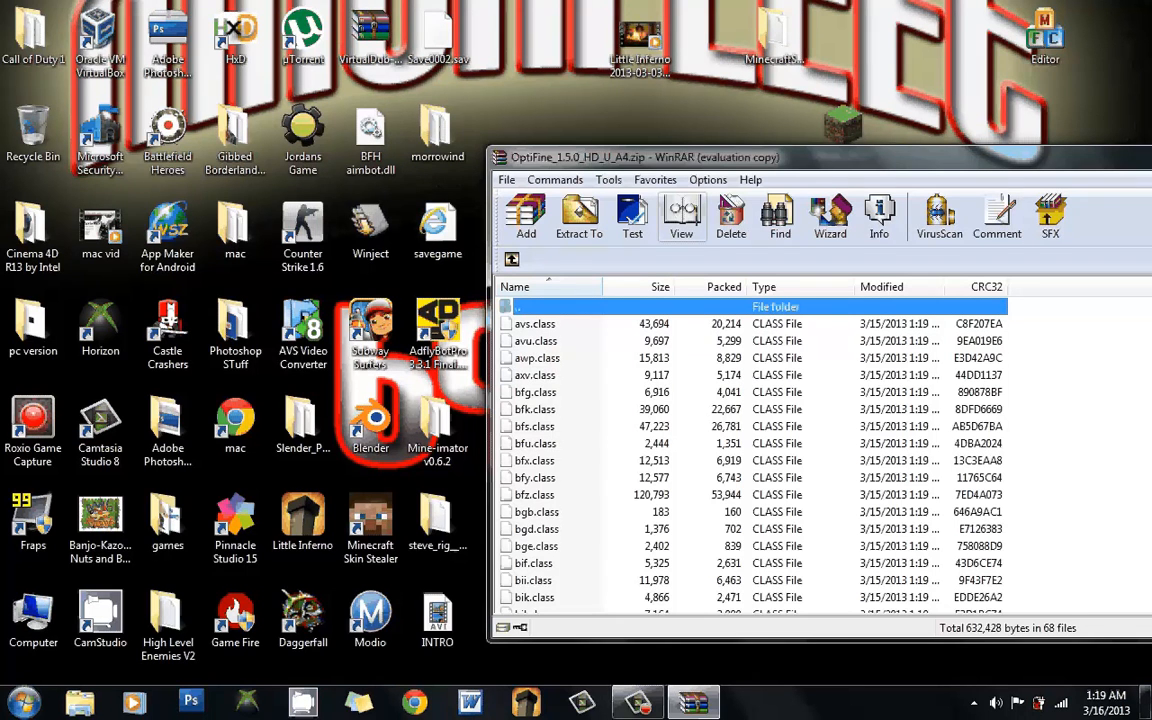
- Search the Start menu for %appdata to open the Roaming folder
left_click(17, 701)
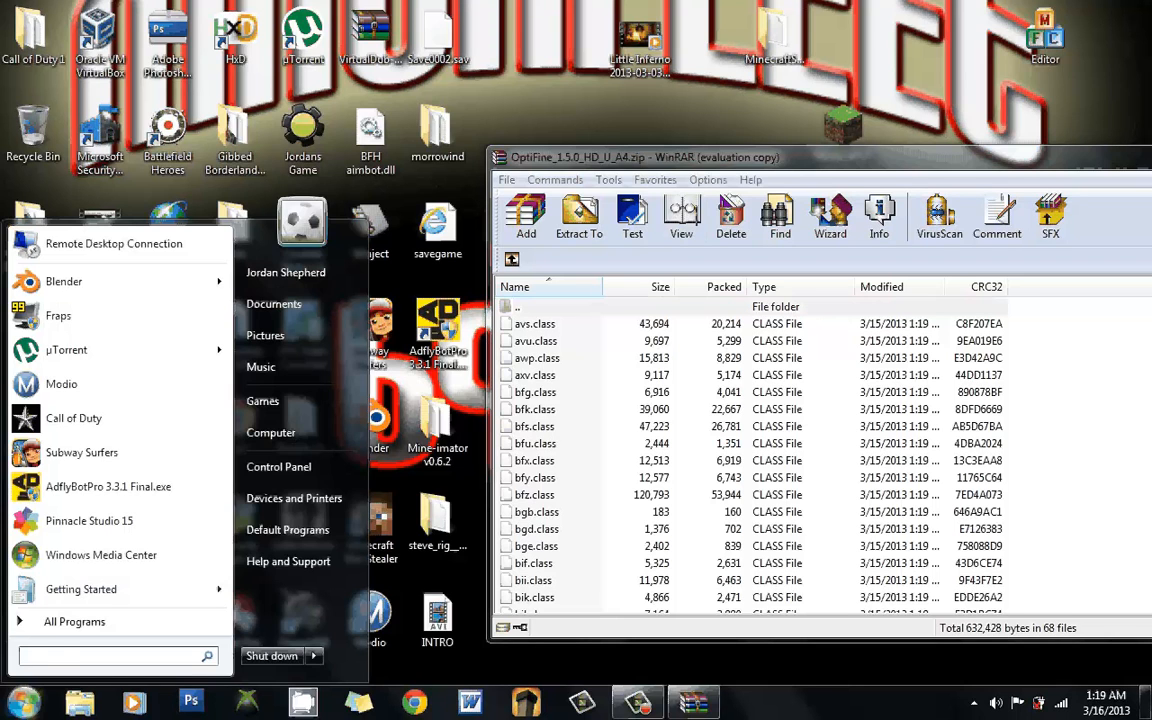
type("%appda")
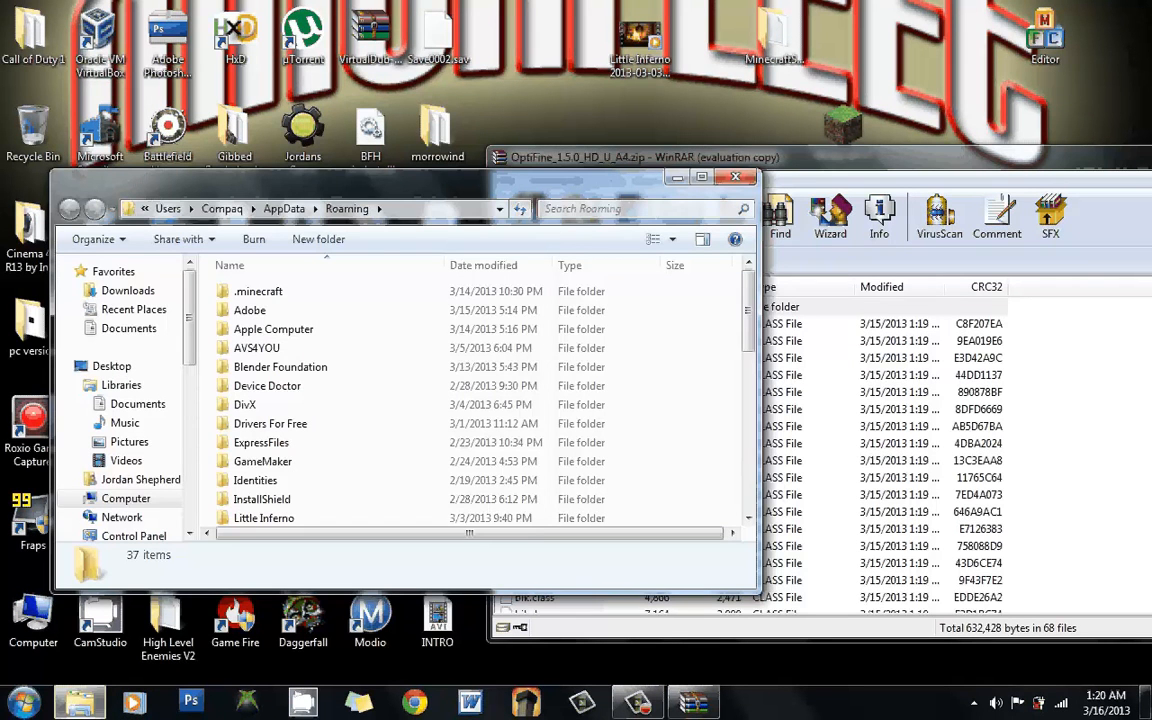
- Enter the .minecraft bin folder and bring up the minecraft jar's context options
left_click(259, 291)
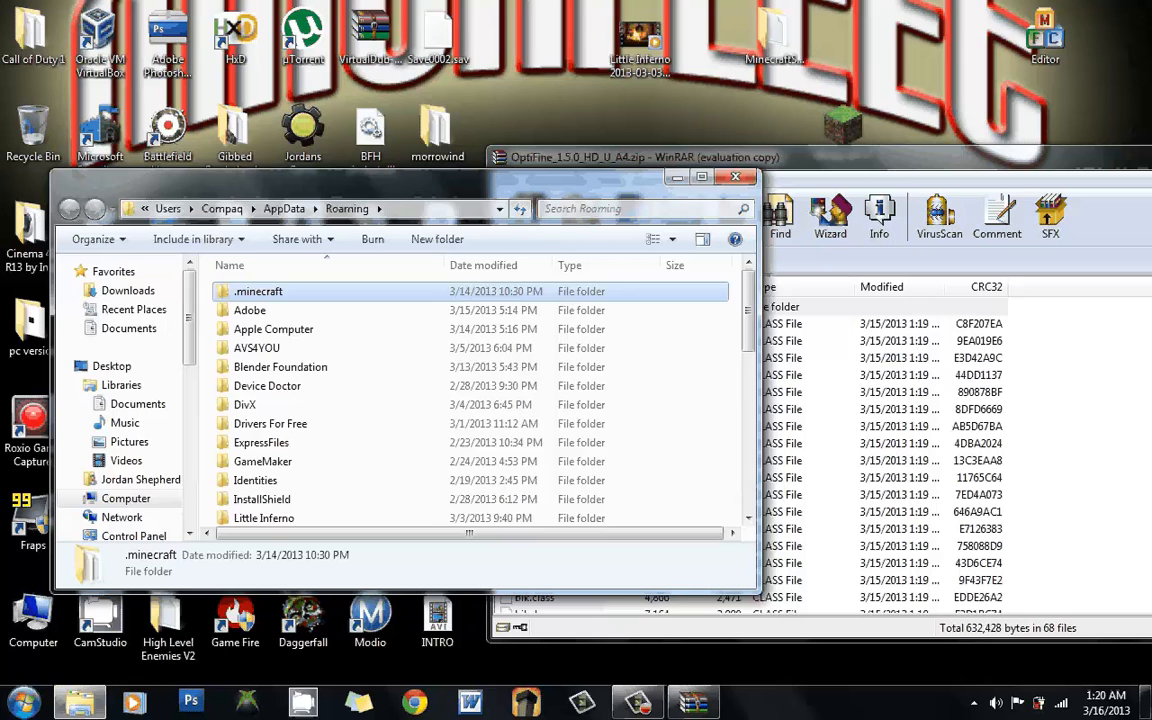
double_click(258, 291)
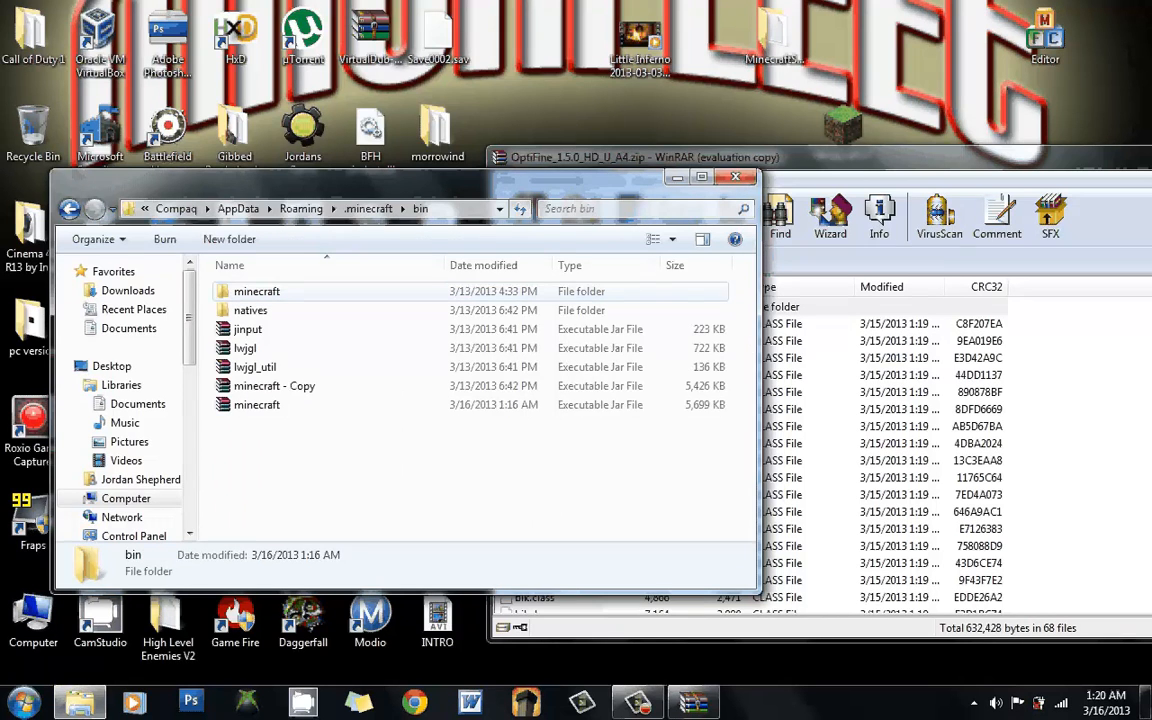
left_click(257, 404)
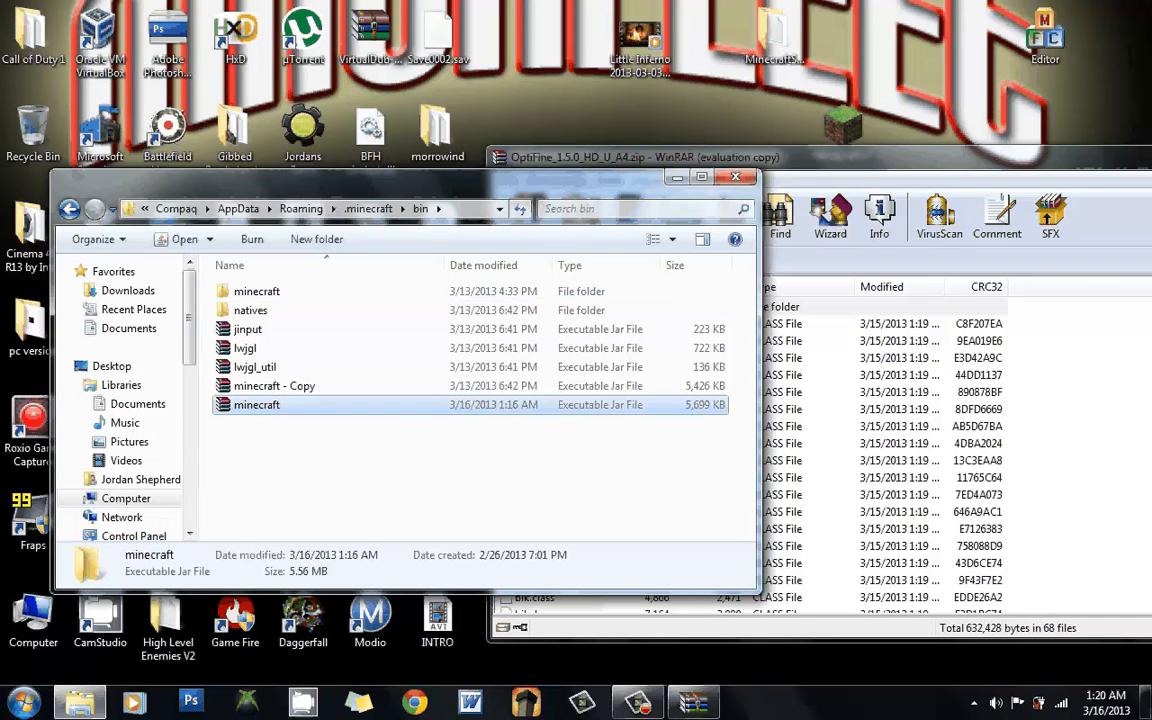
right_click(257, 404)
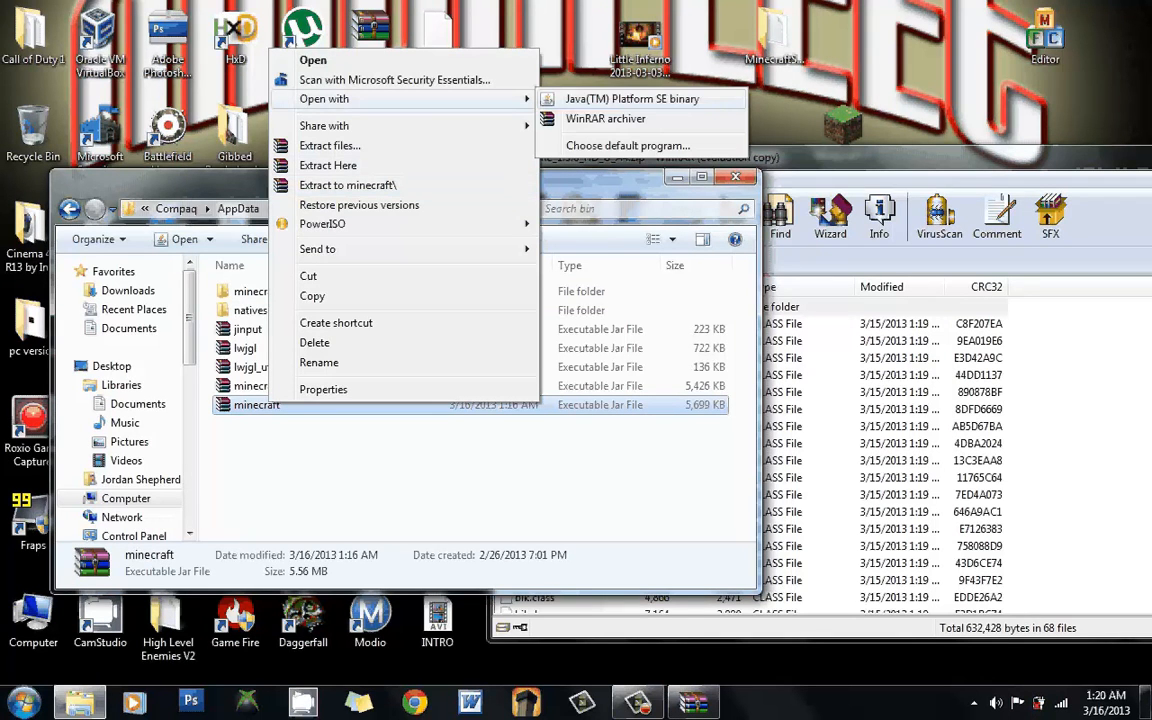
- Open minecraft.jar with WinRAR archiver and select all the OptiFine class files
left_click(605, 118)
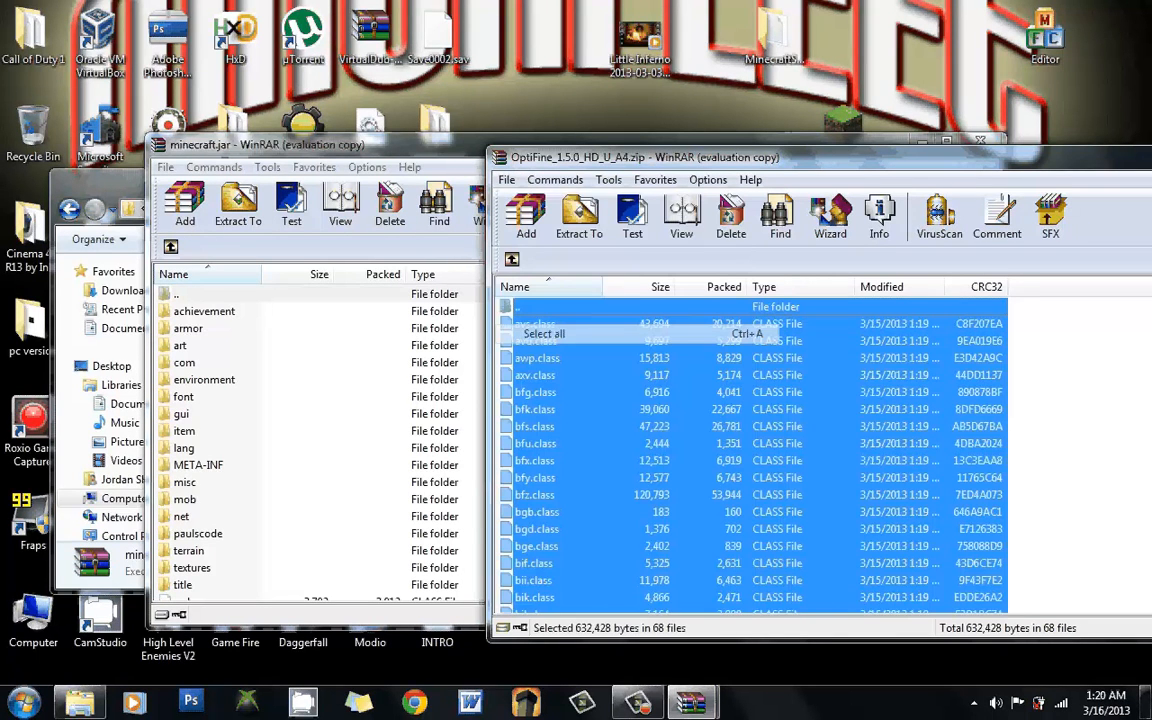
left_click(543, 333)
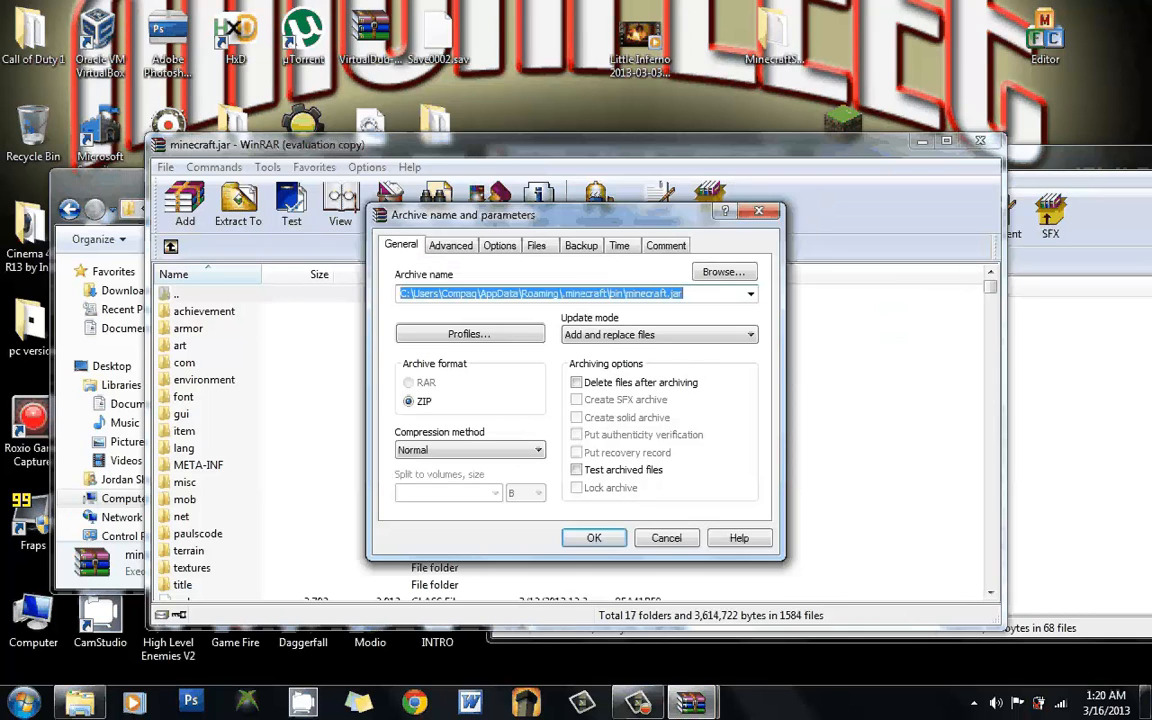
- Confirm adding the OptiFine files to minecraft.jar and close the OptiFine archive window
left_click(594, 538)
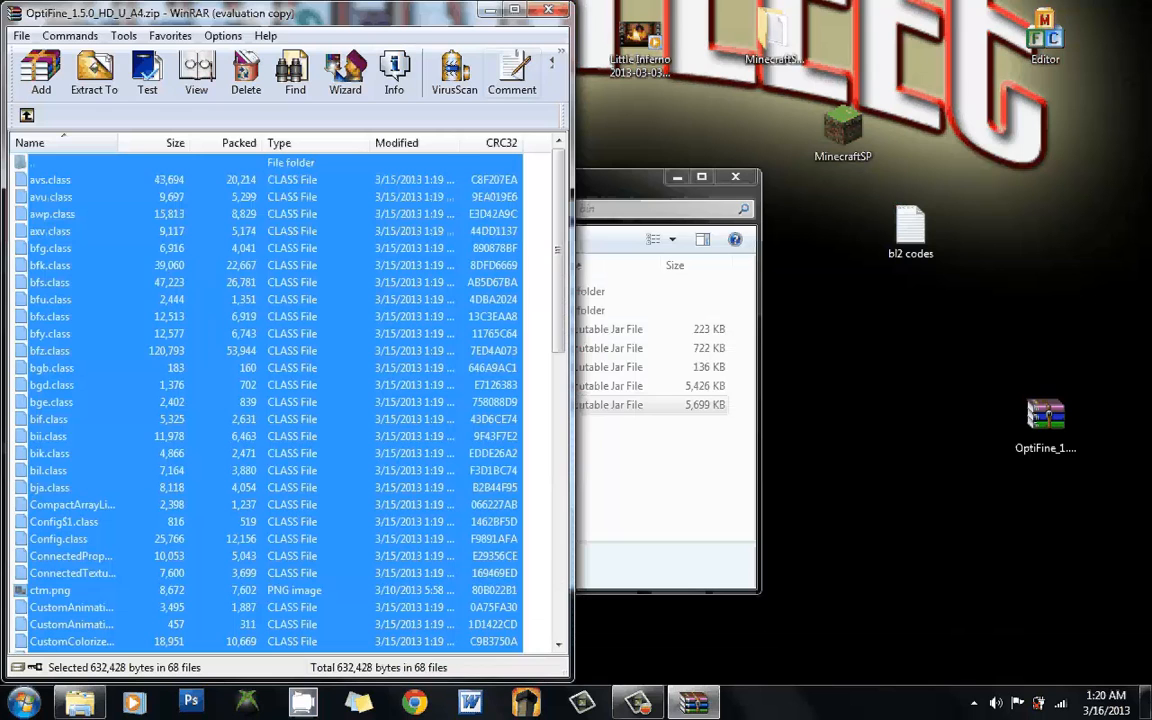
left_click(514, 9)
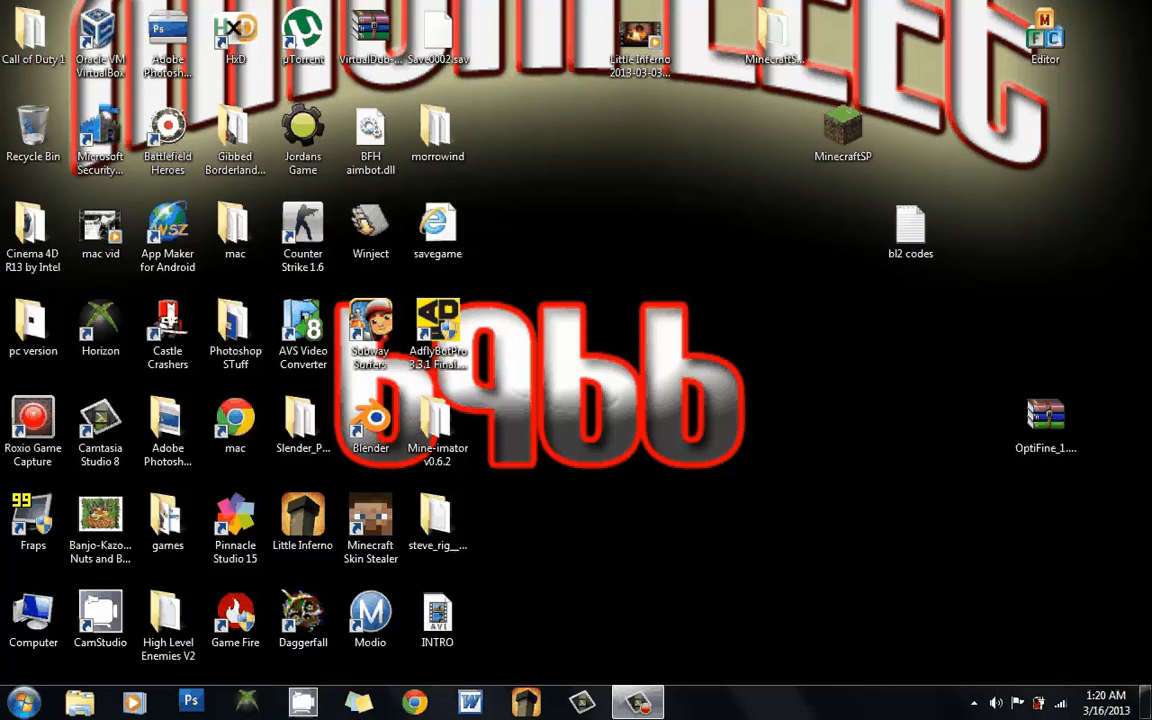